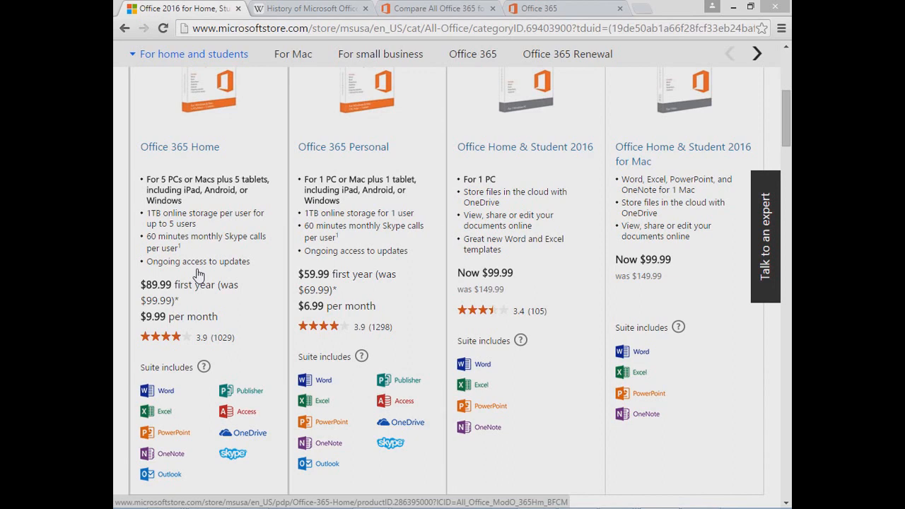
mouse_move(561, 215)
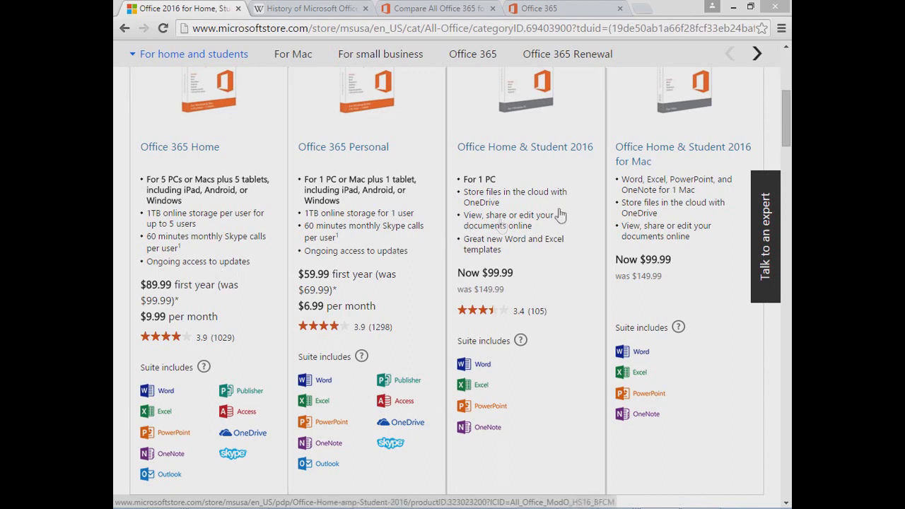
Switch to the History of Microsoft Office article and view its release timeline through Office 2016.
scroll(up, 3)
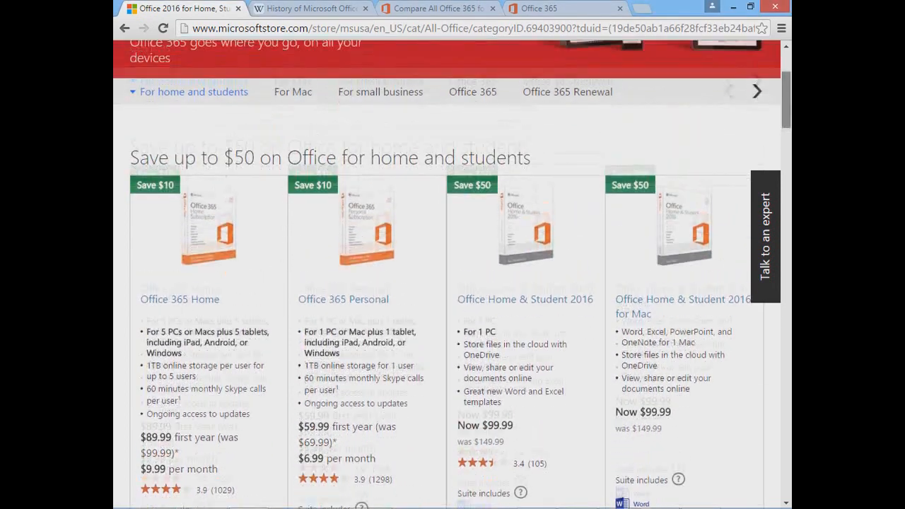
scroll(up, 3)
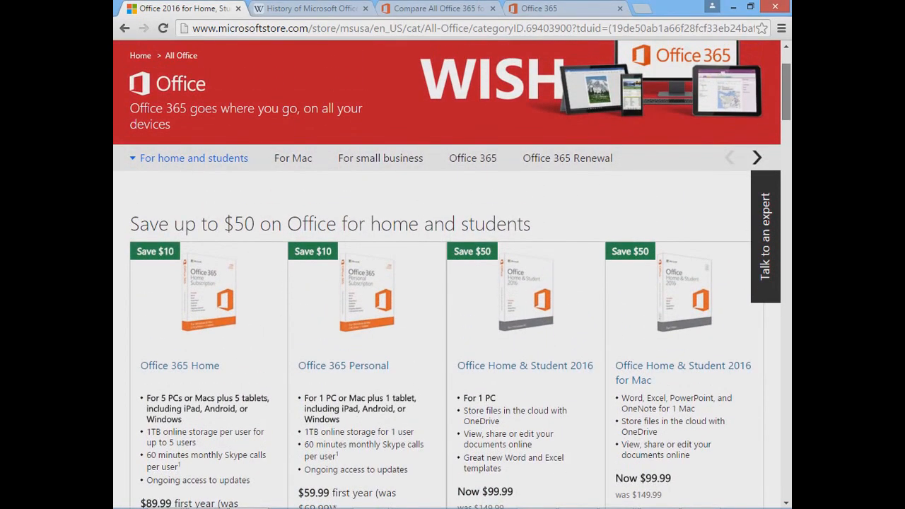
scroll(down, 3)
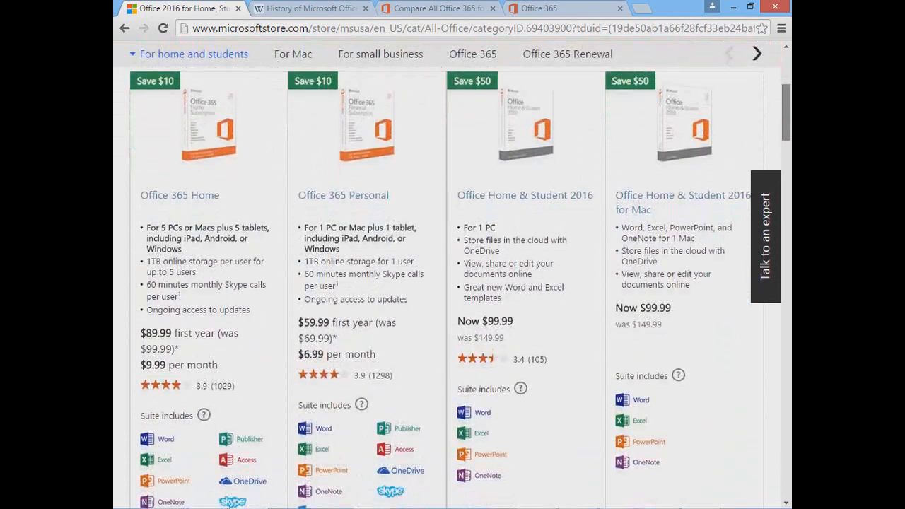
scroll(down, 3)
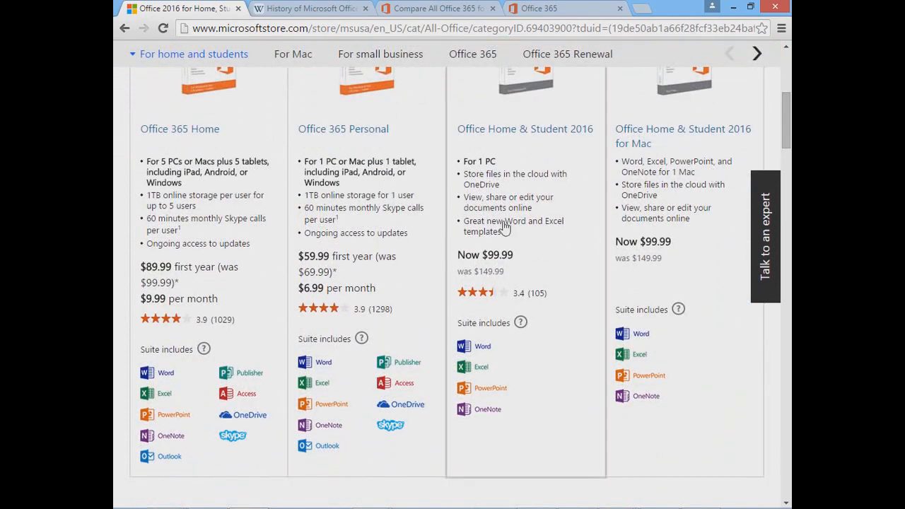
mouse_move(262, 345)
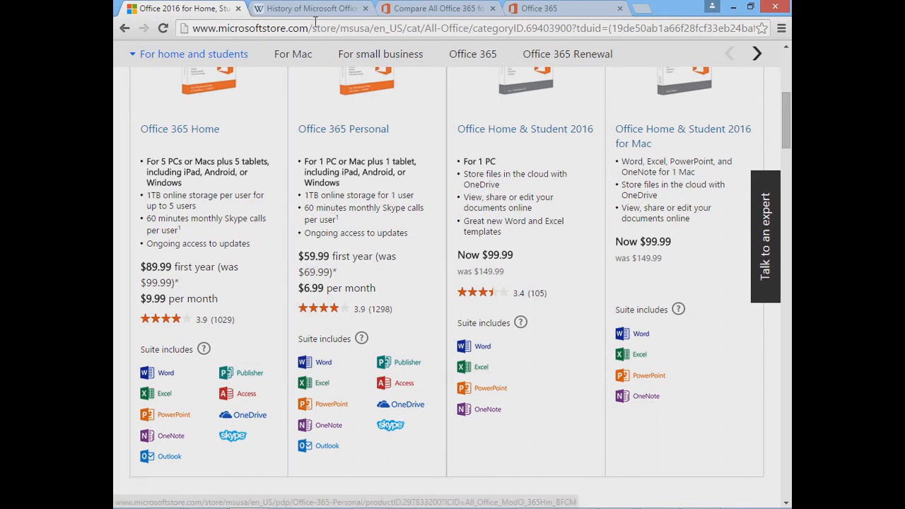
click(308, 9)
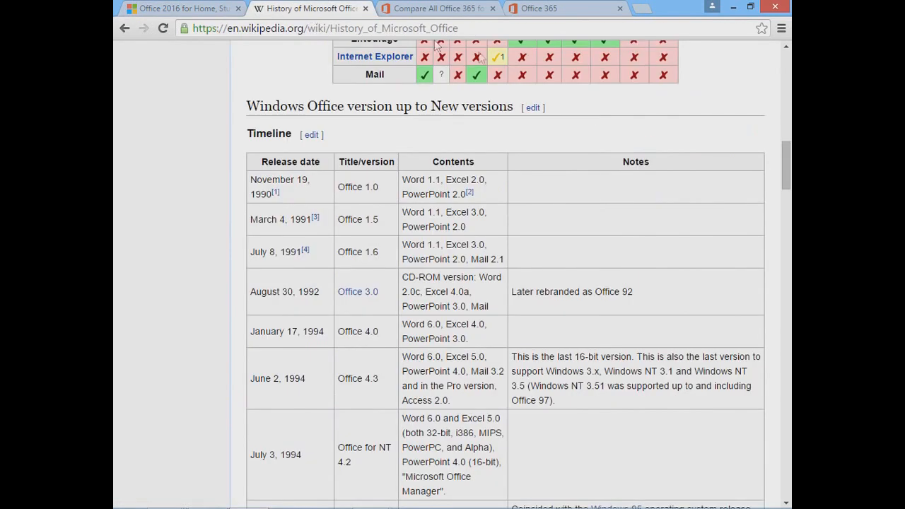
mouse_move(234, 182)
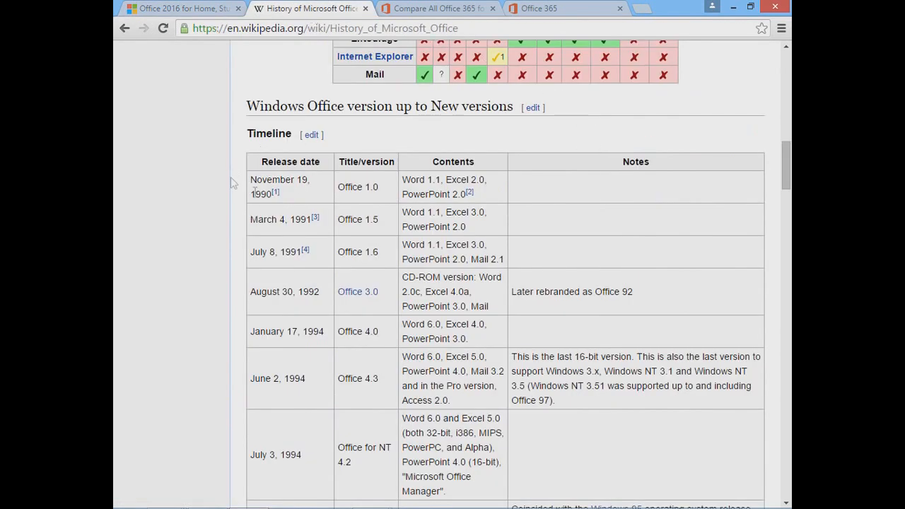
mouse_move(253, 170)
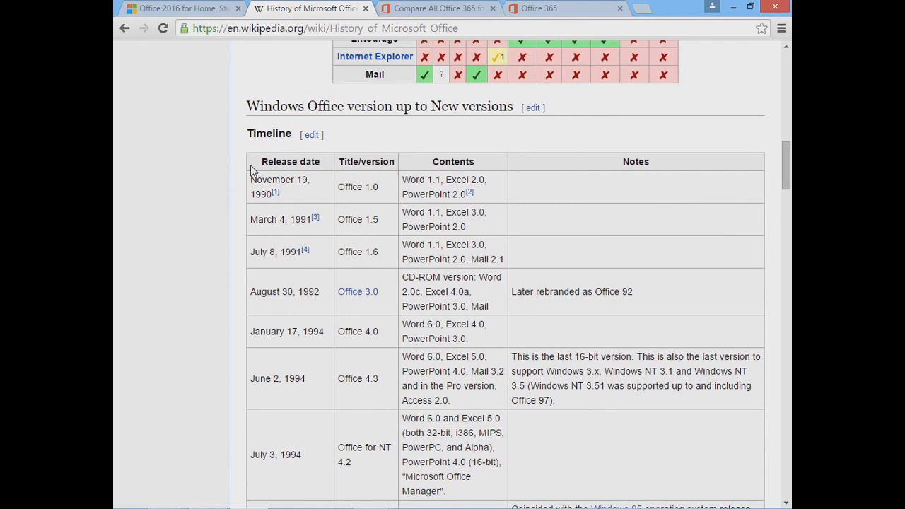
mouse_move(350, 180)
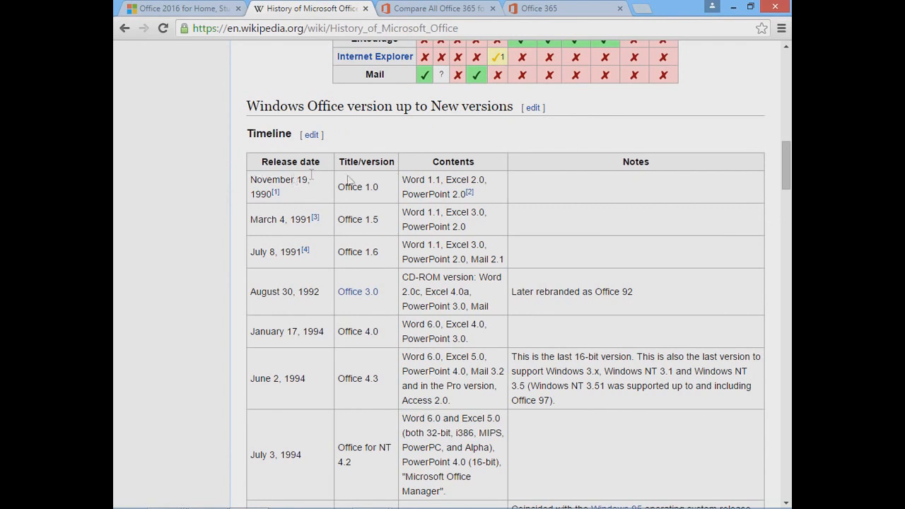
mouse_move(400, 198)
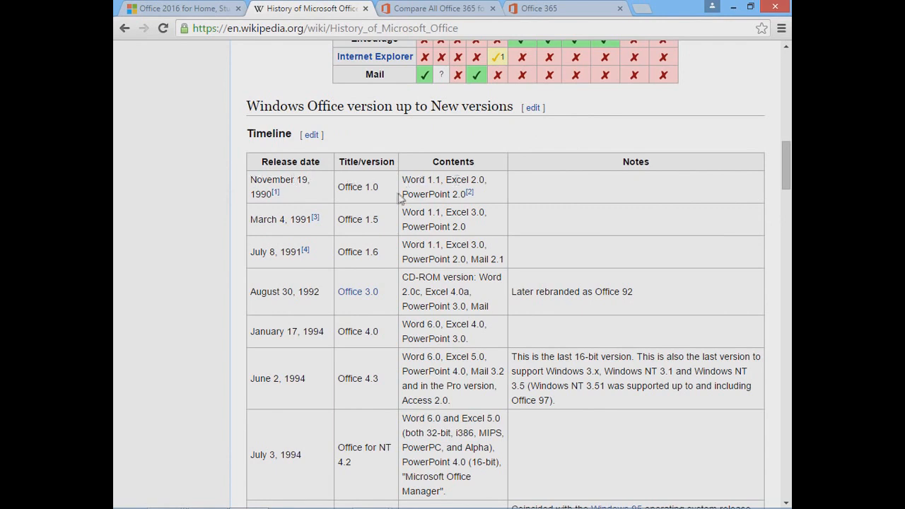
mouse_move(432, 193)
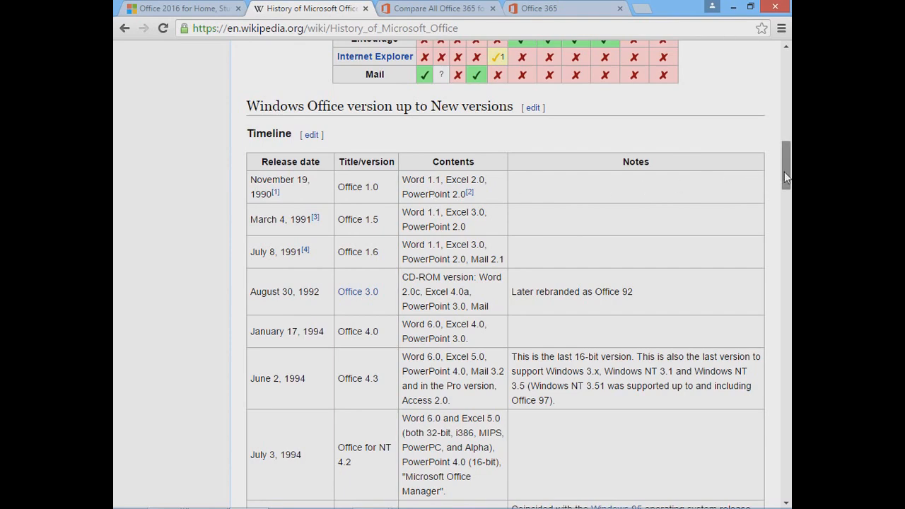
scroll(down, 3)
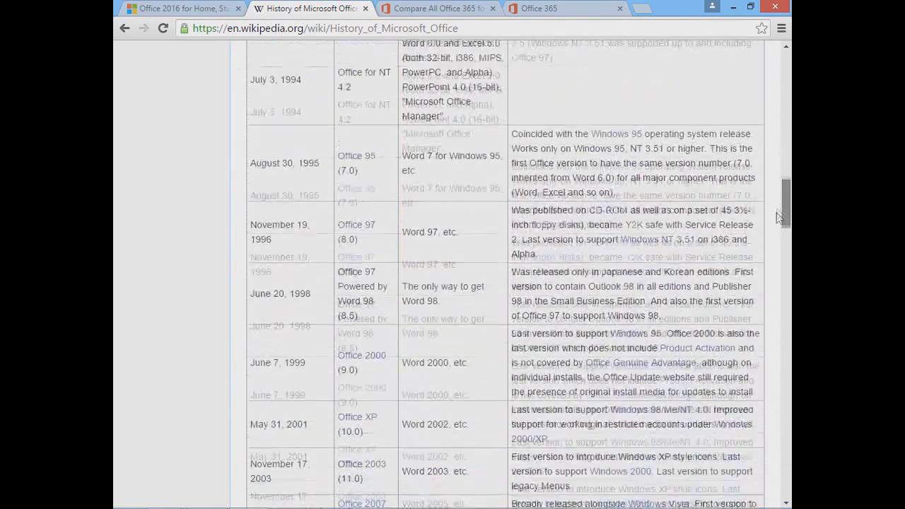
scroll(down, 3)
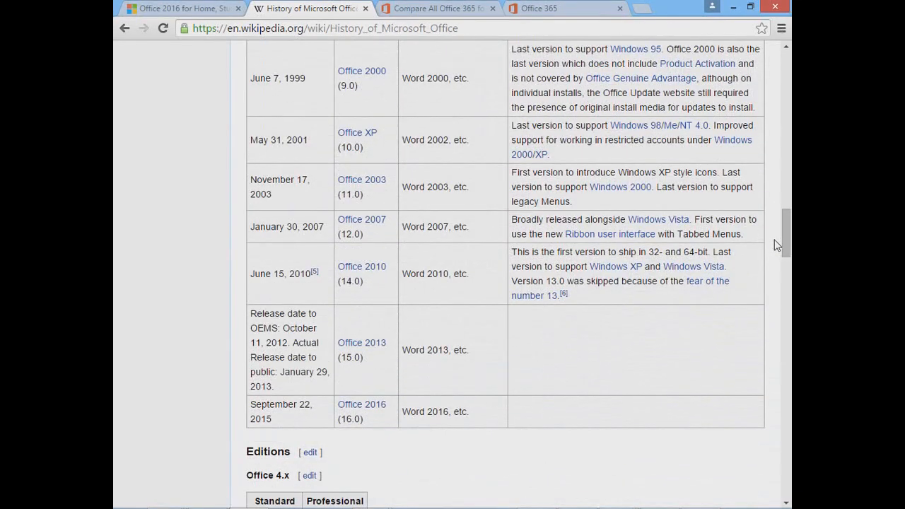
mouse_move(466, 435)
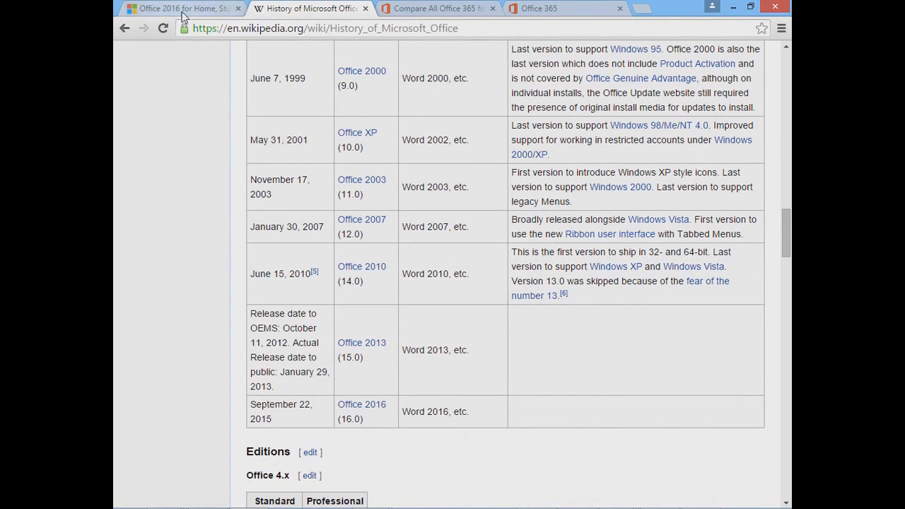
Return to the Microsoft Store tab and browse the four Office product cards with prices.
click(177, 8)
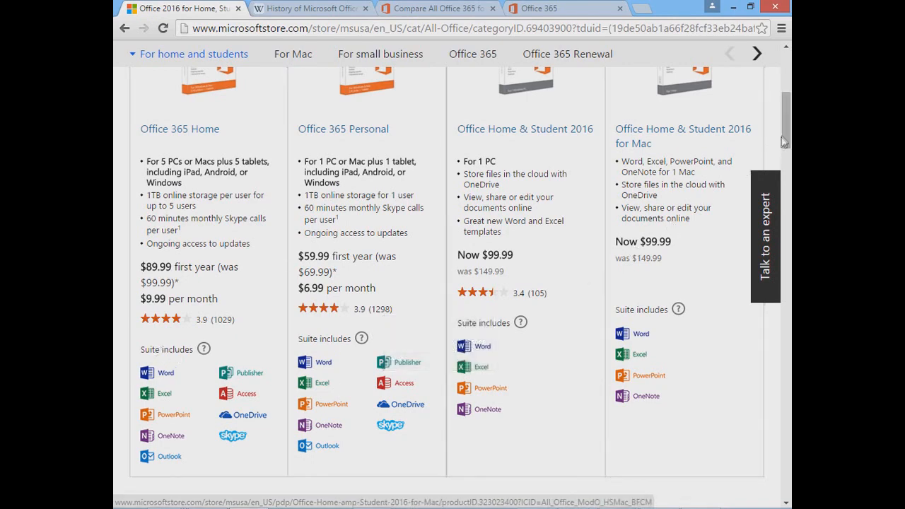
scroll(up, 3)
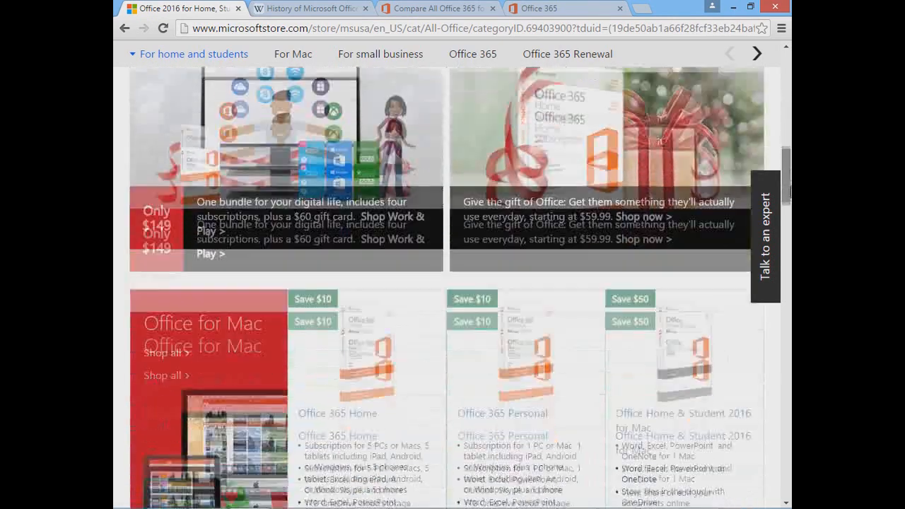
scroll(down, 3)
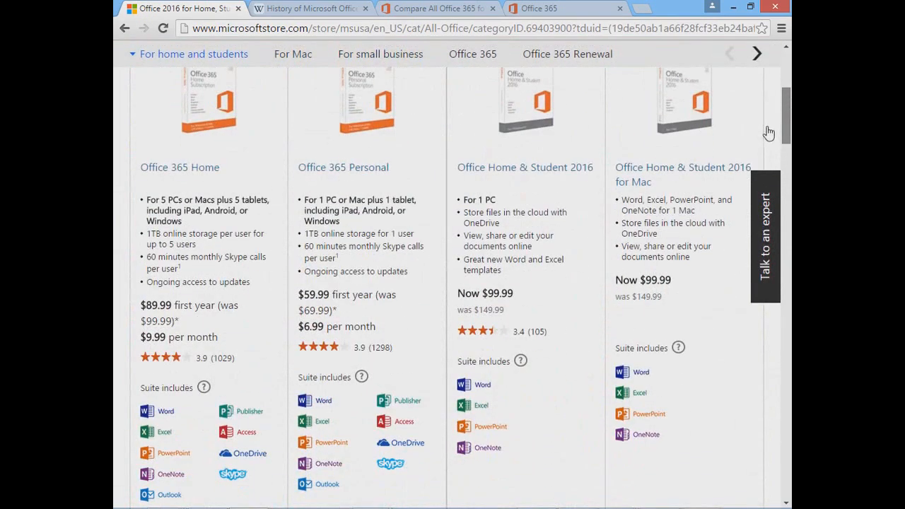
mouse_move(351, 295)
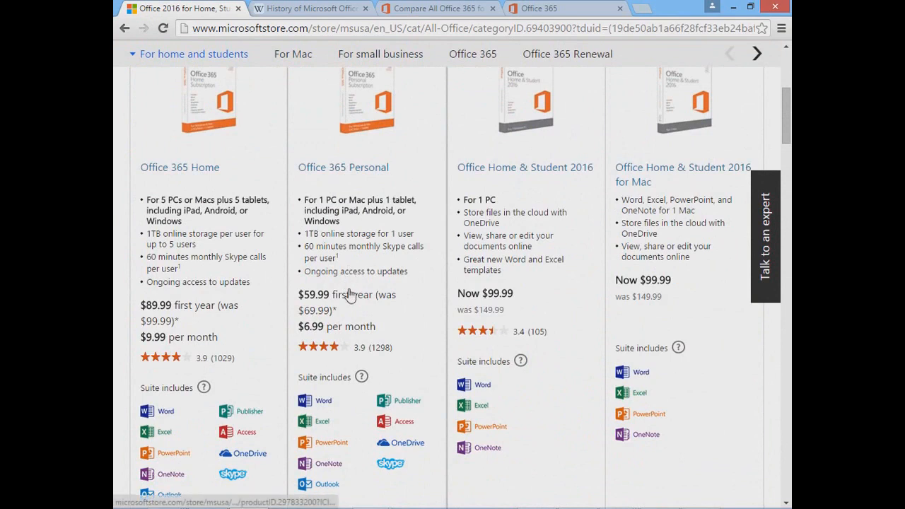
mouse_move(347, 295)
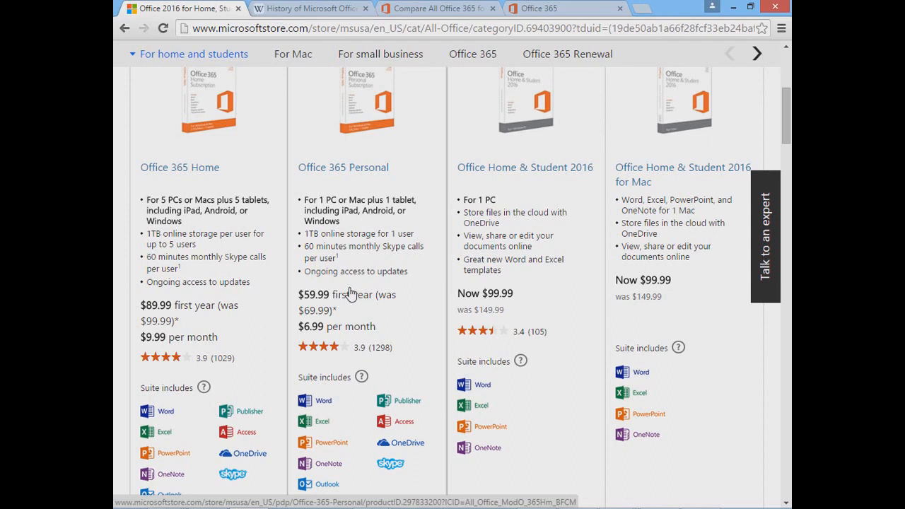
mouse_move(470, 251)
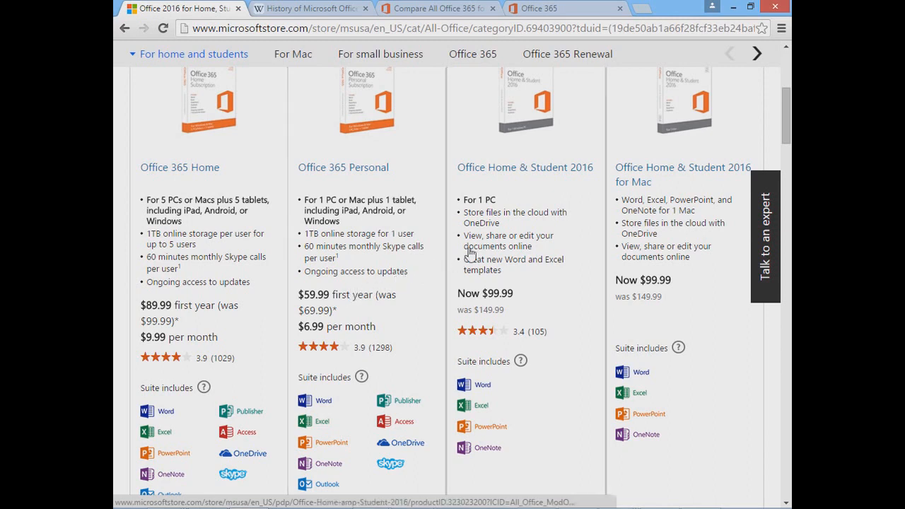
click(438, 8)
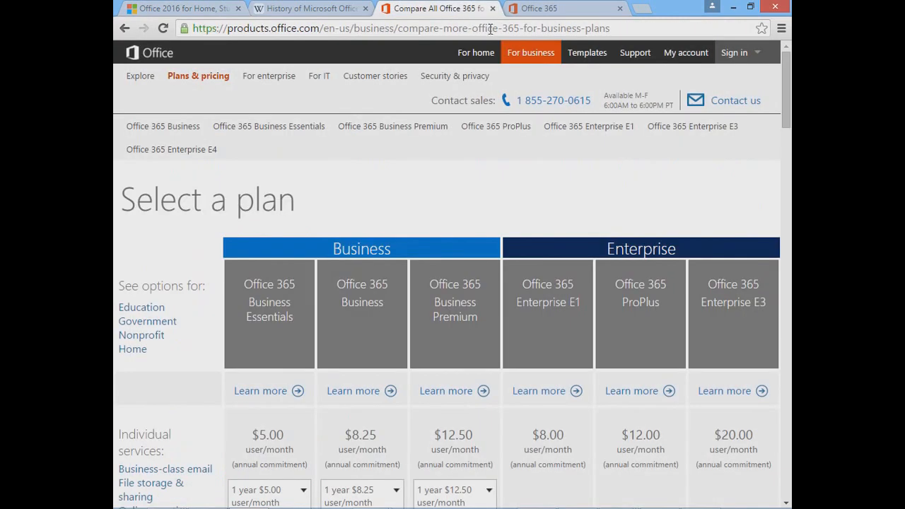
mouse_move(493, 199)
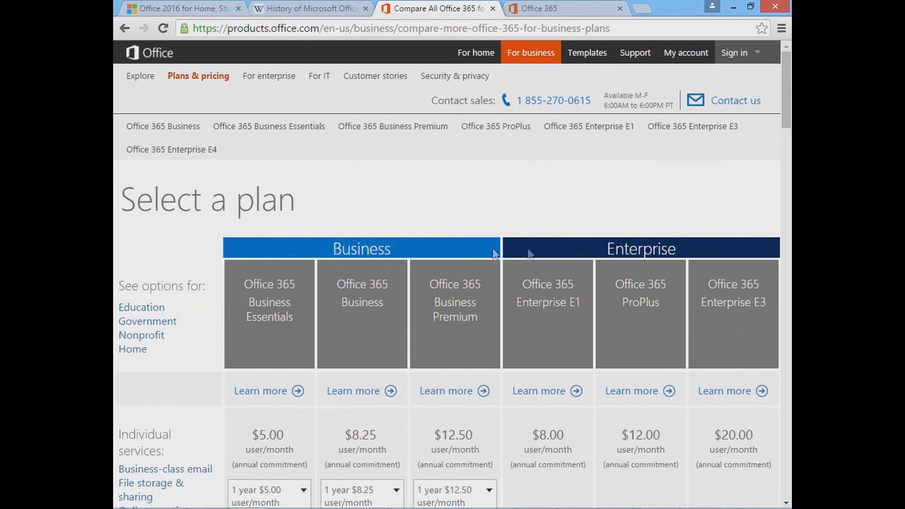
mouse_move(784, 117)
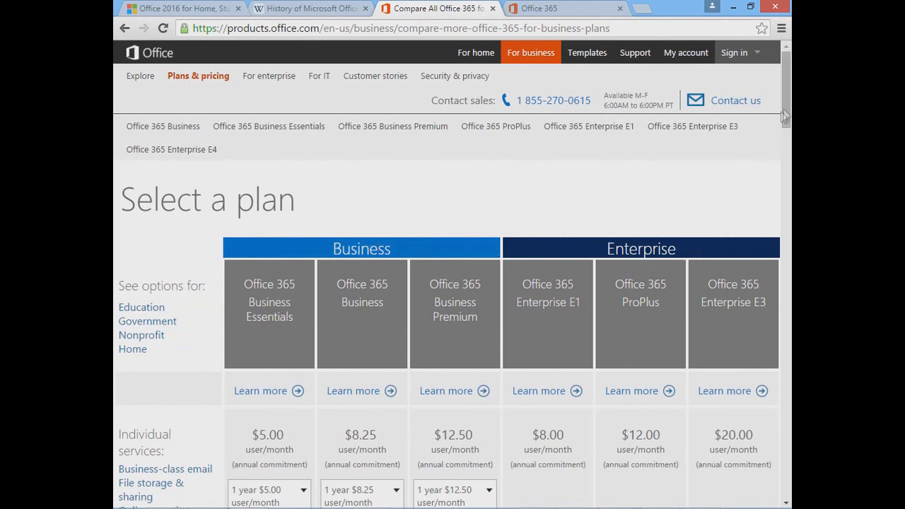
scroll(down, 3)
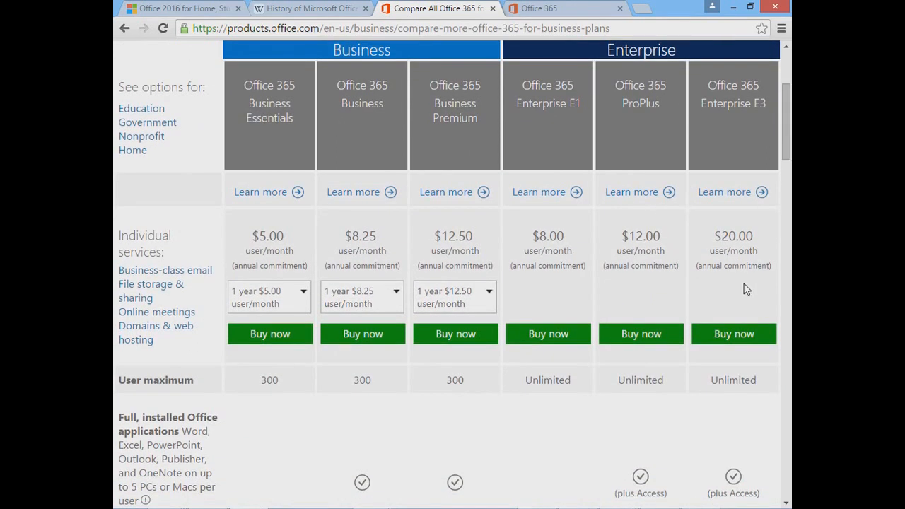
mouse_move(736, 292)
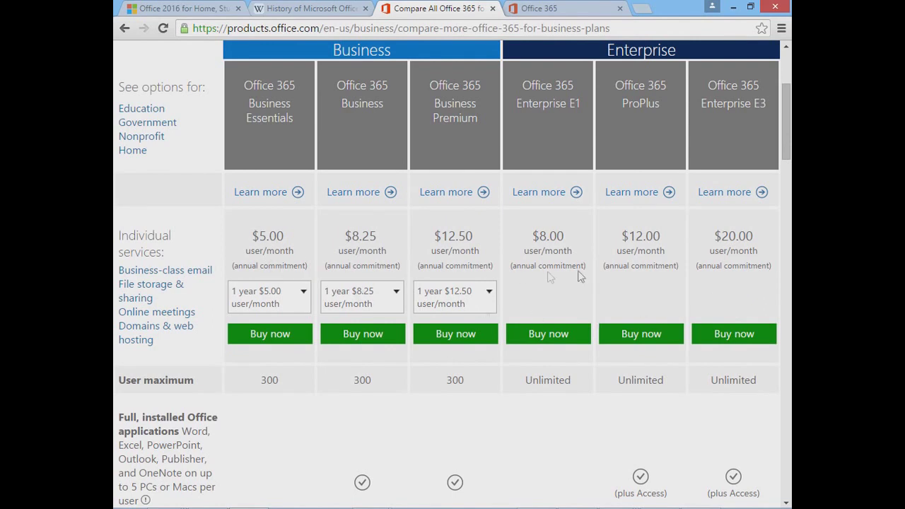
scroll(down, 3)
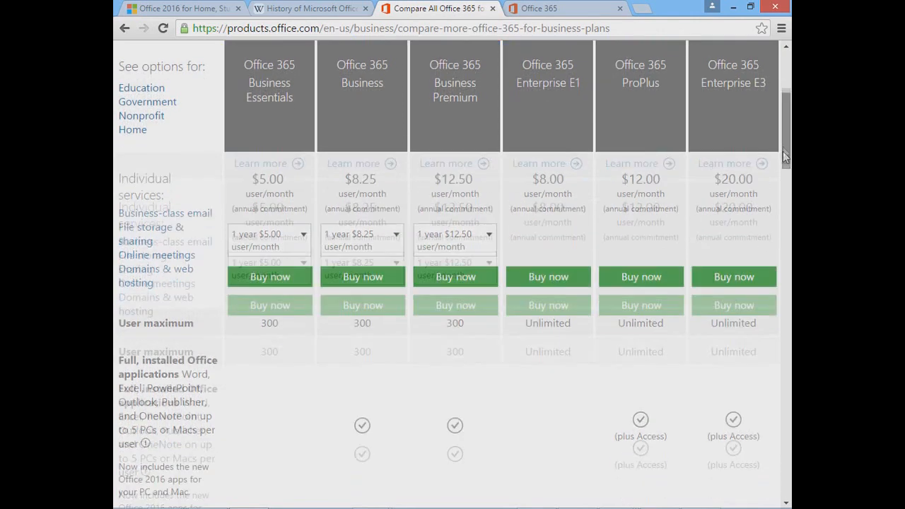
scroll(down, 3)
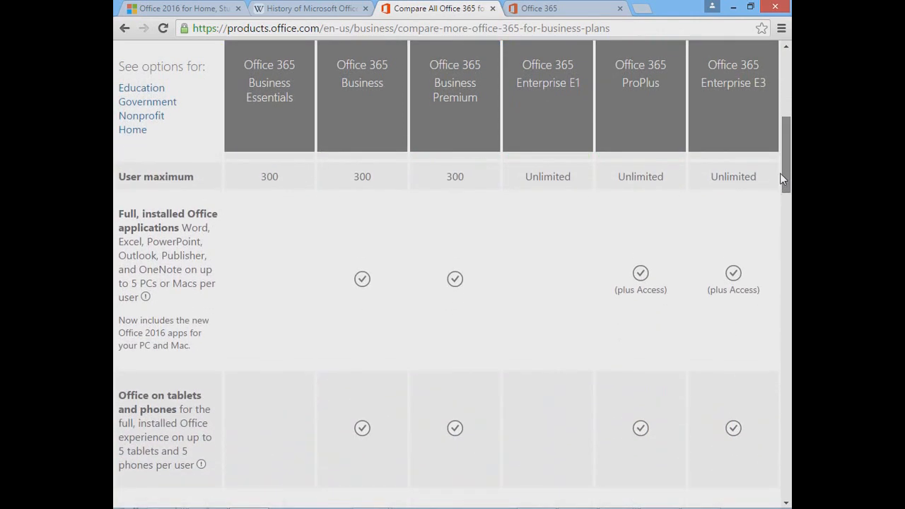
mouse_move(245, 308)
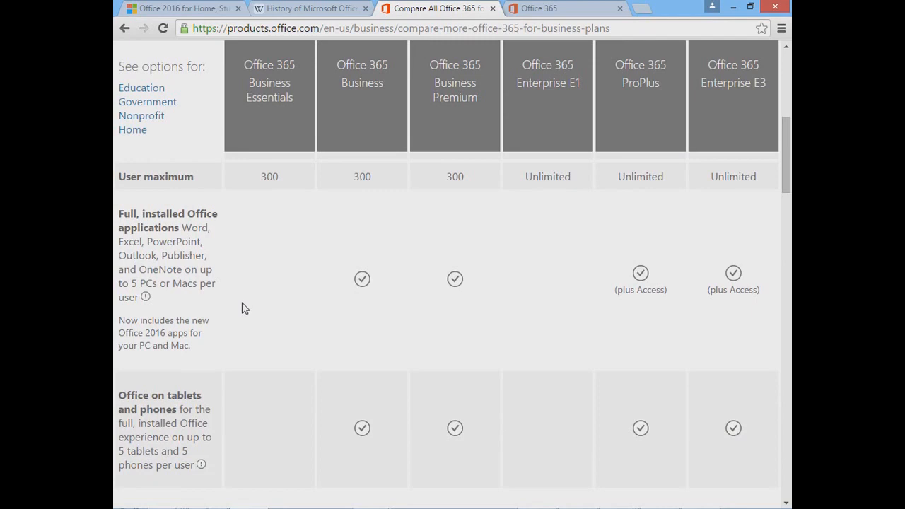
mouse_move(246, 293)
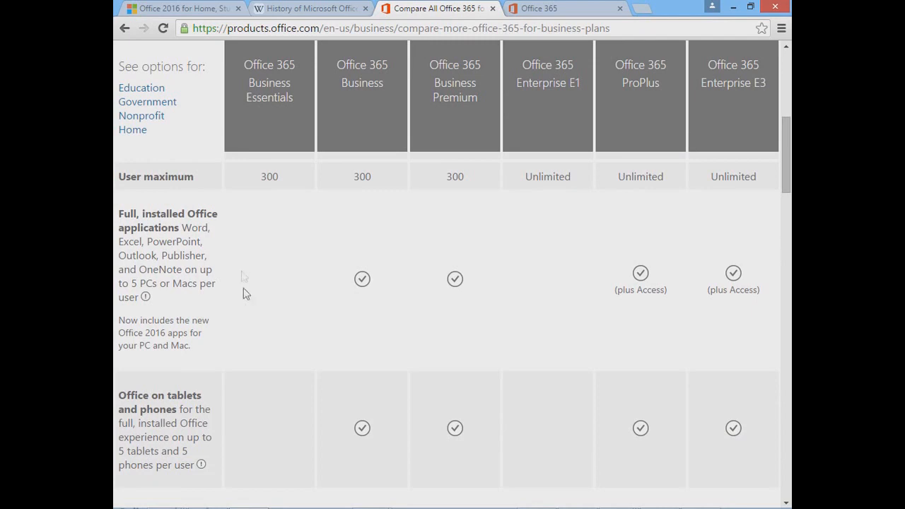
mouse_move(197, 226)
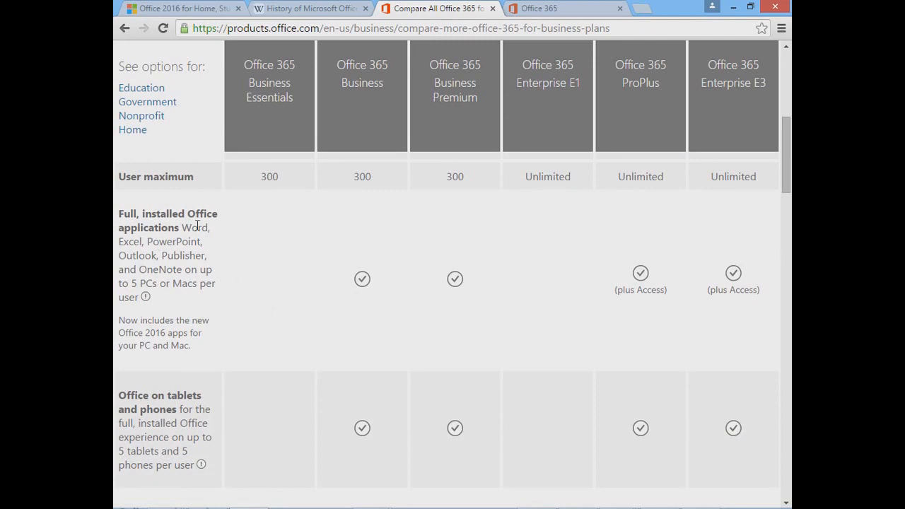
mouse_move(372, 313)
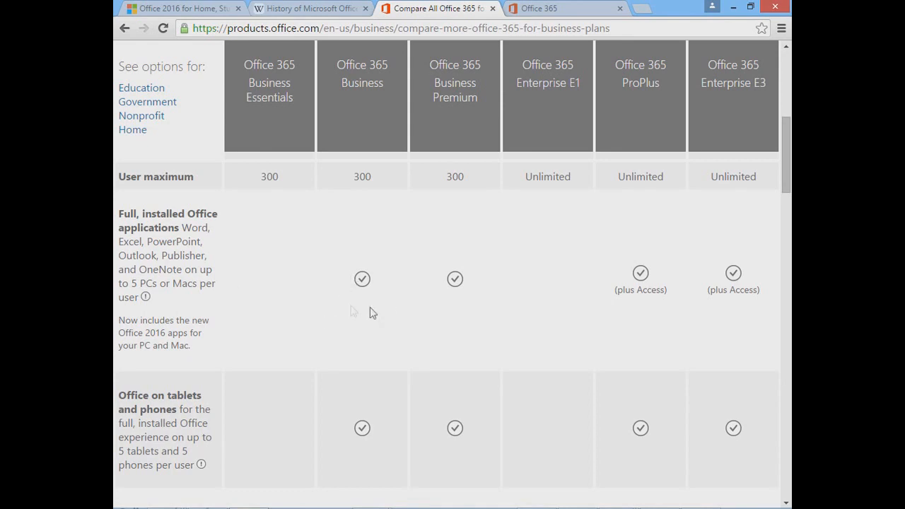
mouse_move(487, 298)
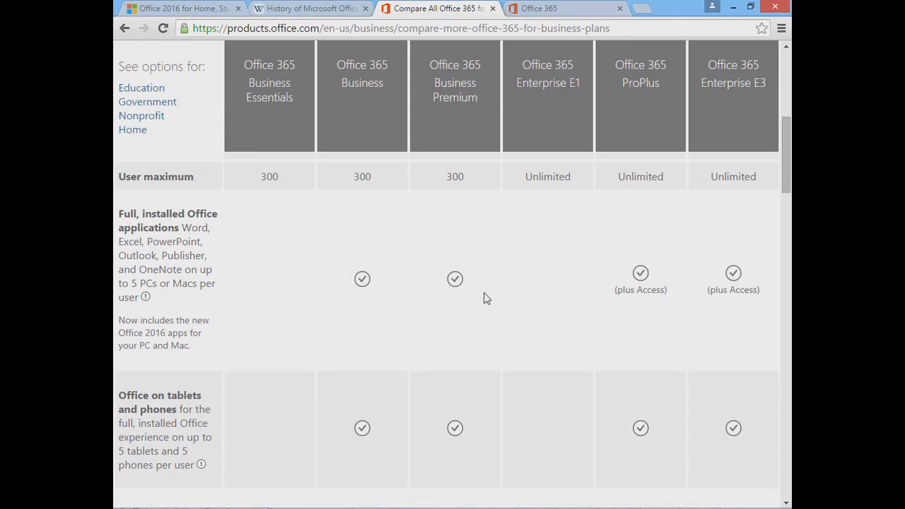
mouse_move(263, 198)
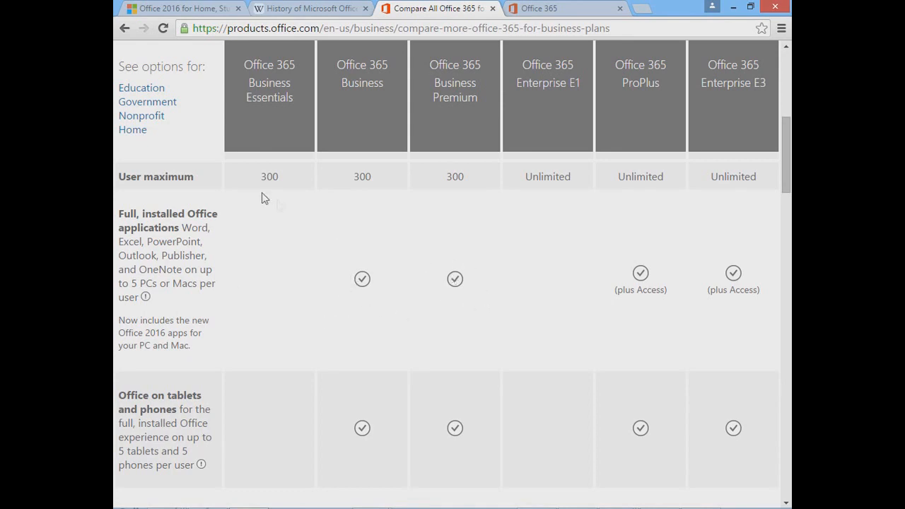
mouse_move(481, 192)
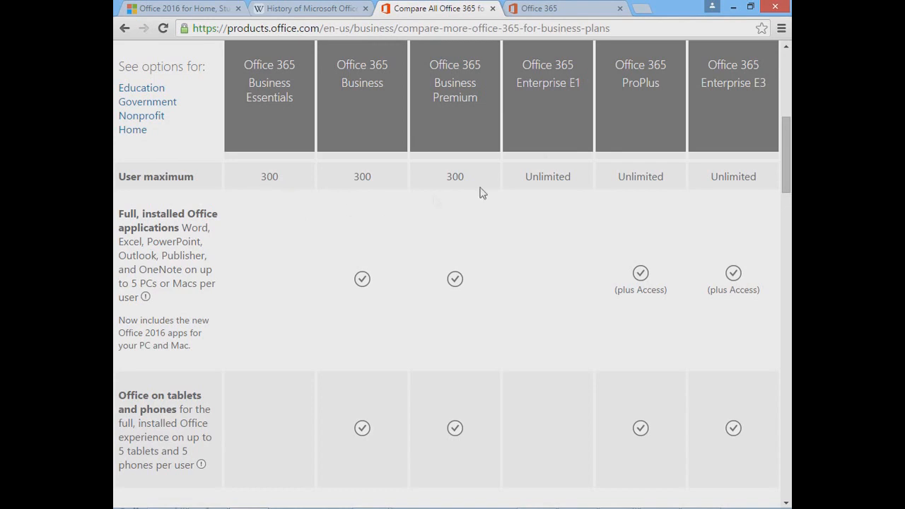
mouse_move(655, 105)
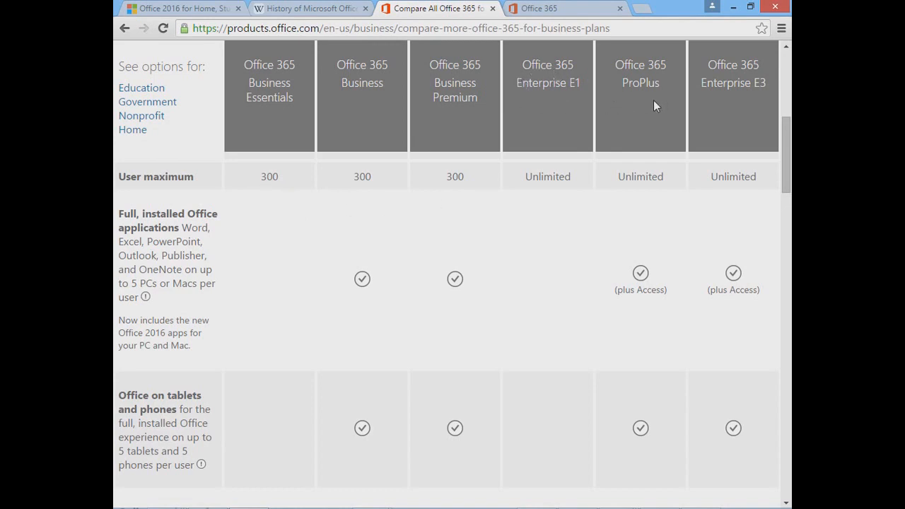
mouse_move(564, 288)
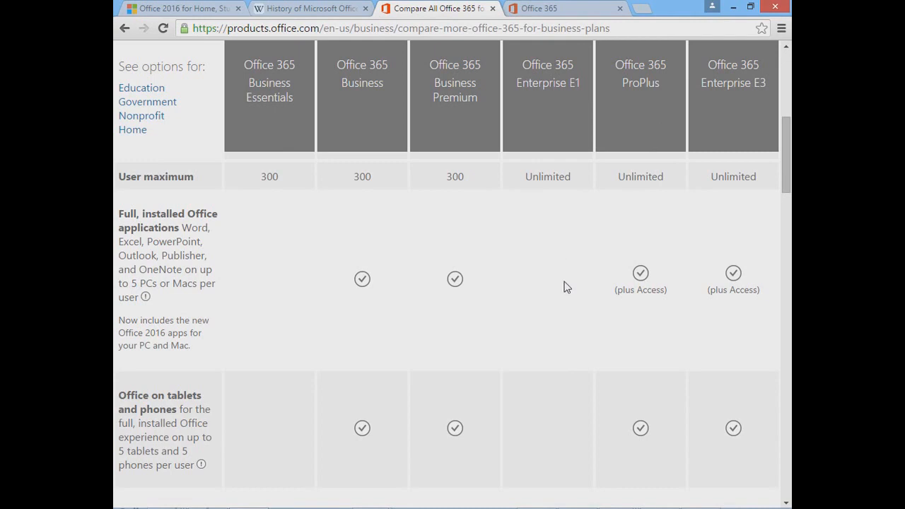
mouse_move(633, 261)
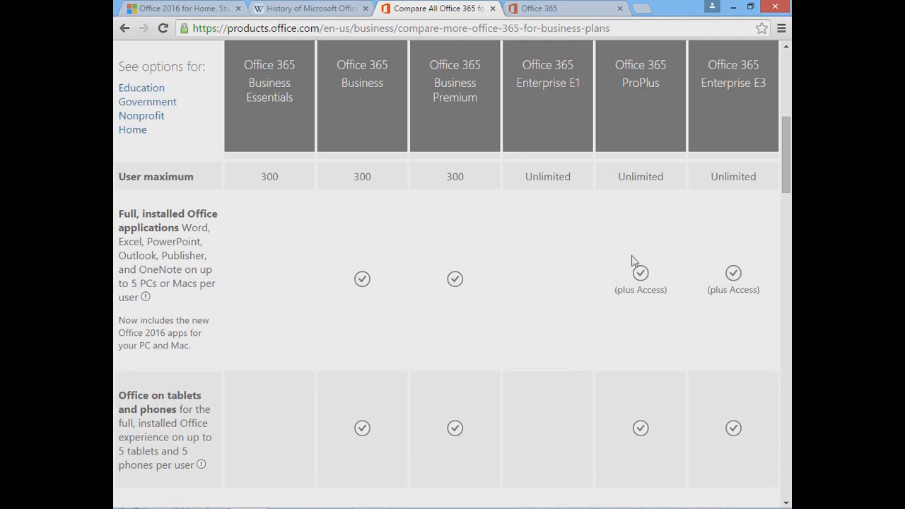
mouse_move(742, 295)
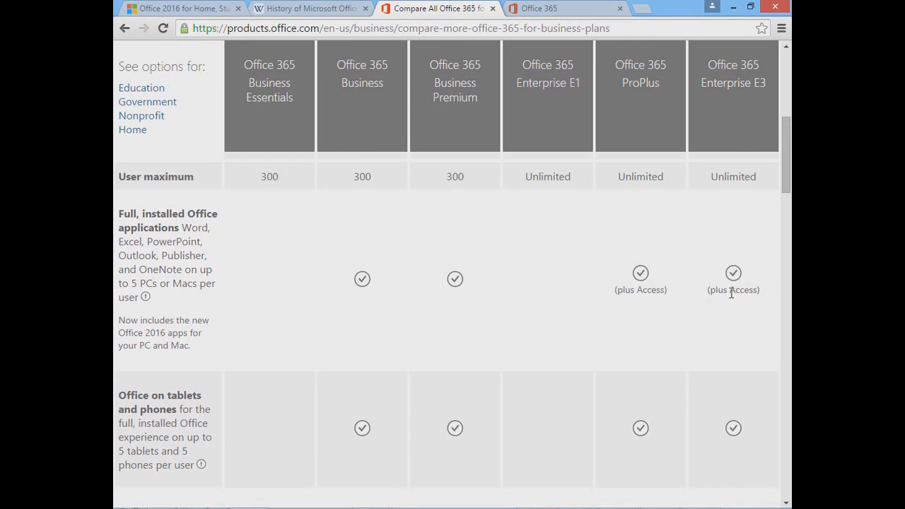
mouse_move(729, 292)
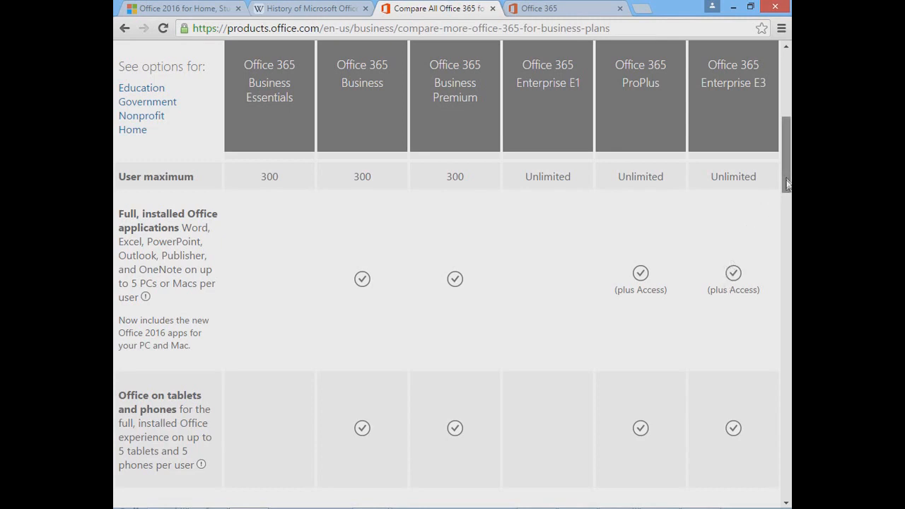
Scroll the business plans comparison, then switch to the portal.office.com home page.
scroll(down, 3)
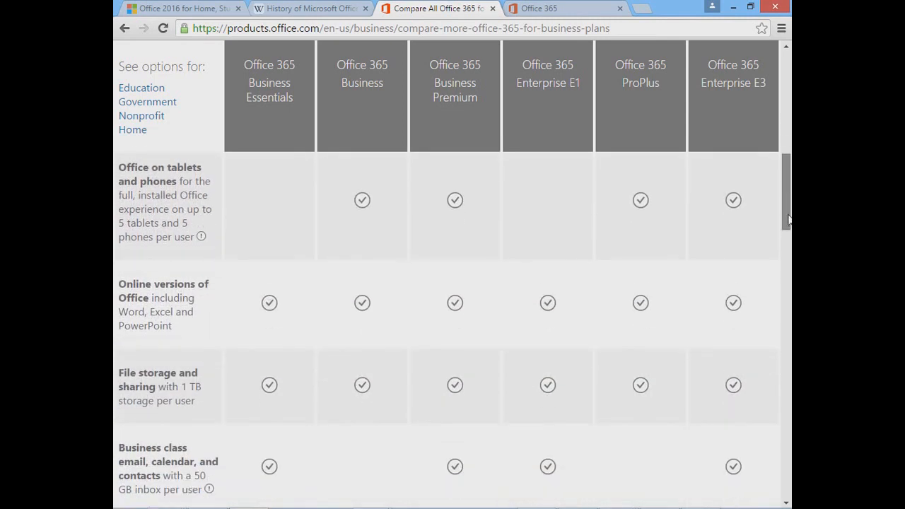
mouse_move(318, 334)
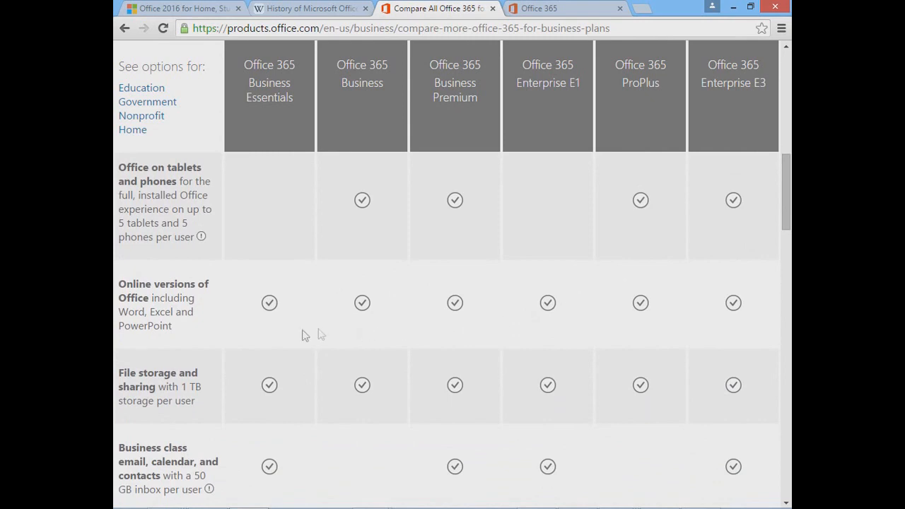
mouse_move(254, 255)
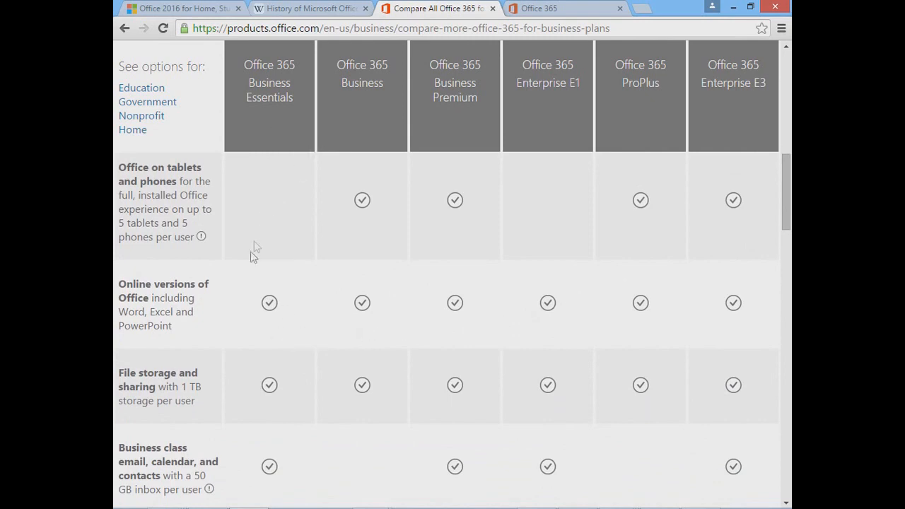
mouse_move(243, 295)
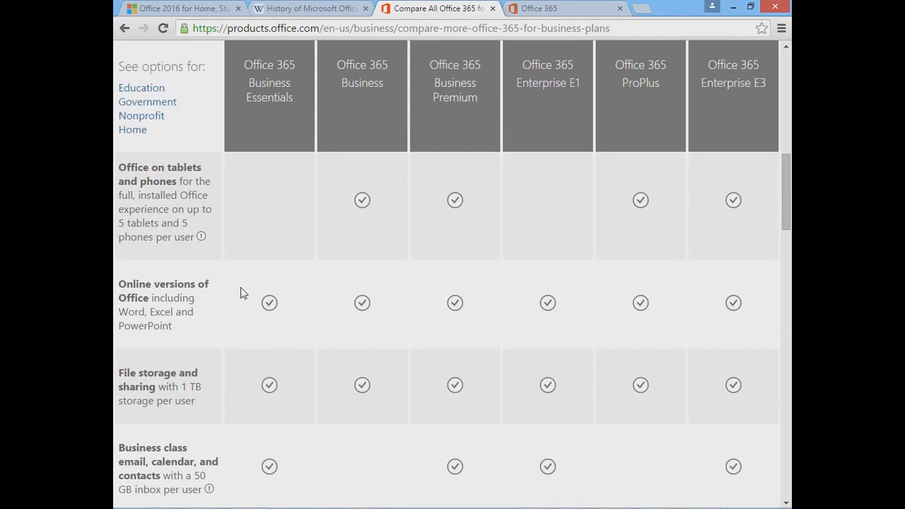
mouse_move(186, 343)
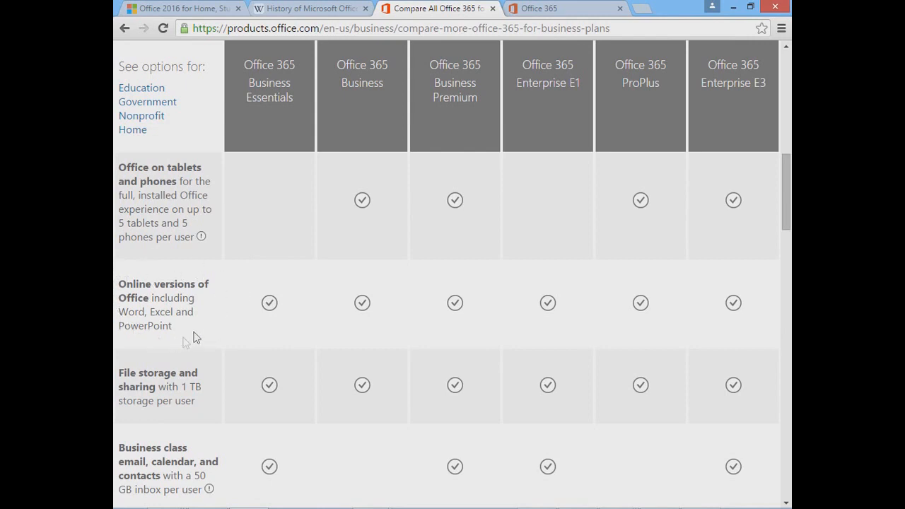
mouse_move(211, 327)
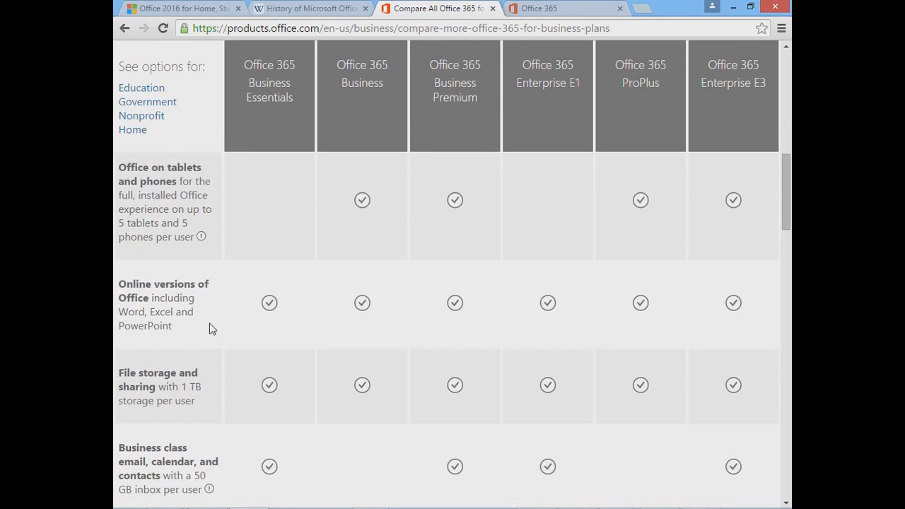
mouse_move(191, 388)
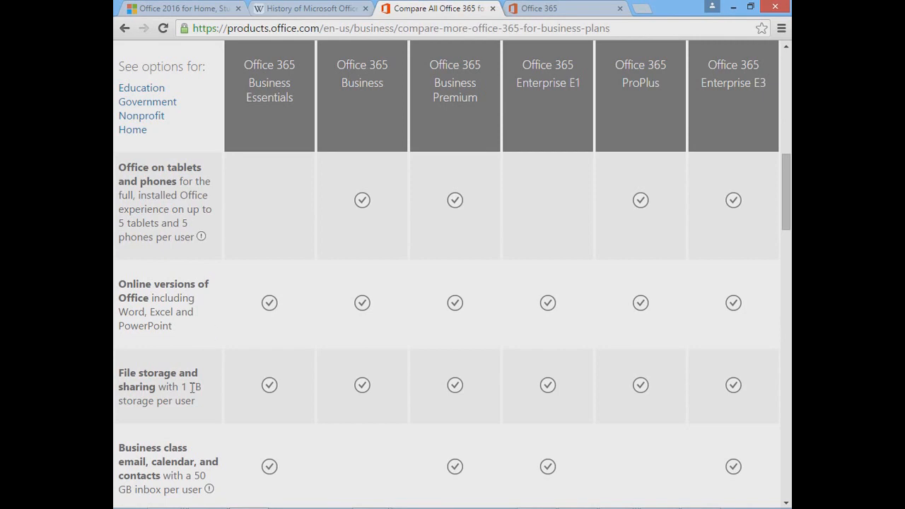
mouse_move(150, 441)
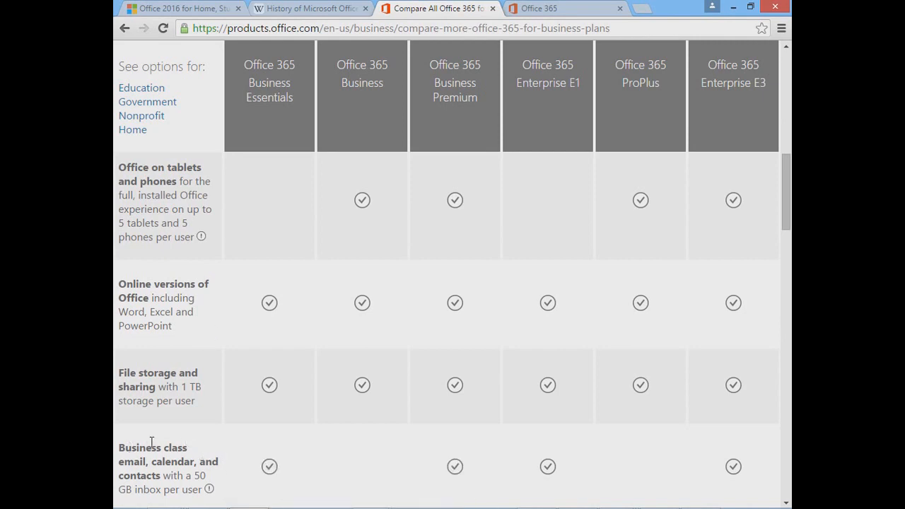
mouse_move(175, 430)
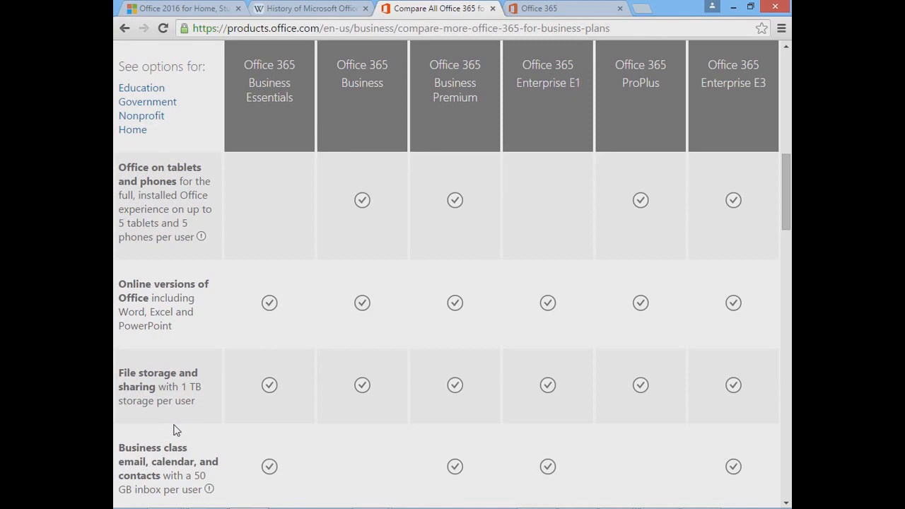
mouse_move(542, 95)
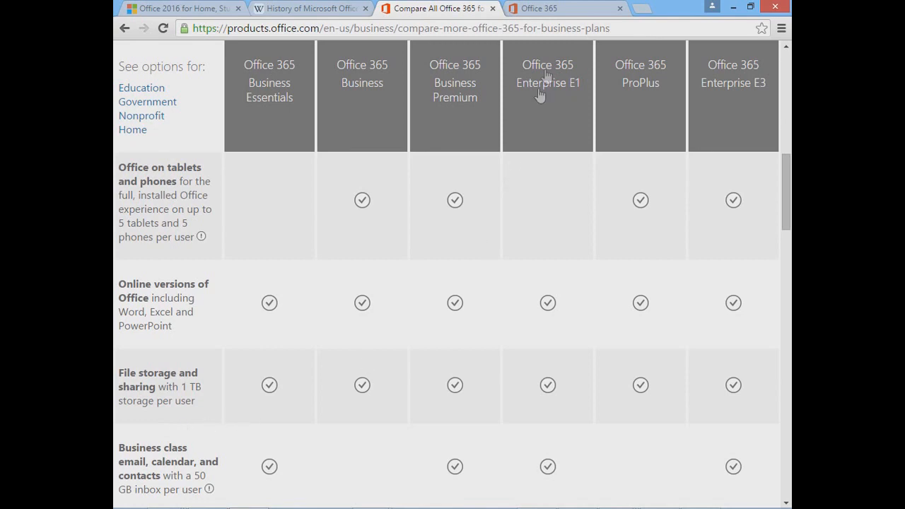
click(545, 9)
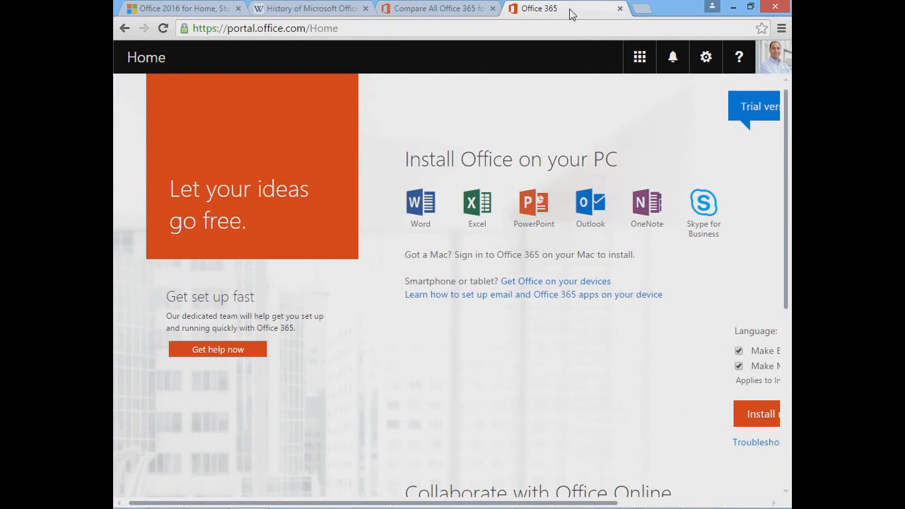
mouse_move(466, 147)
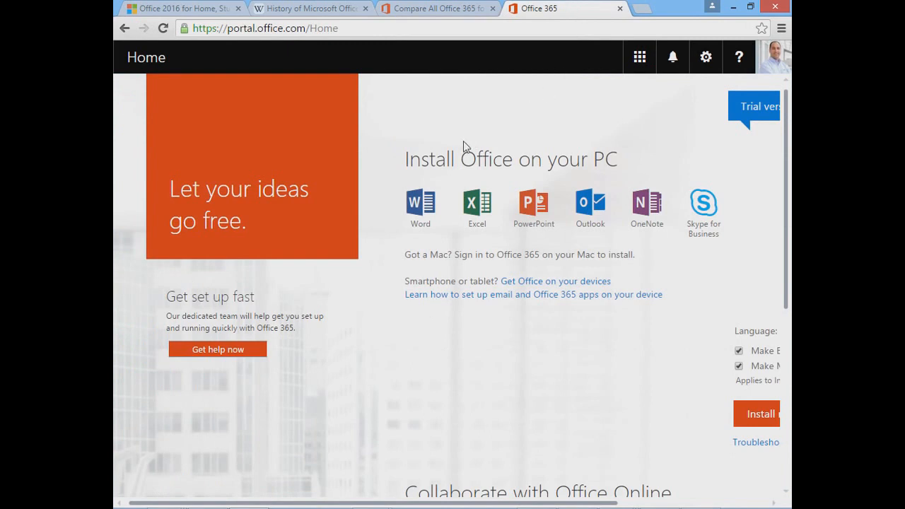
mouse_move(639, 57)
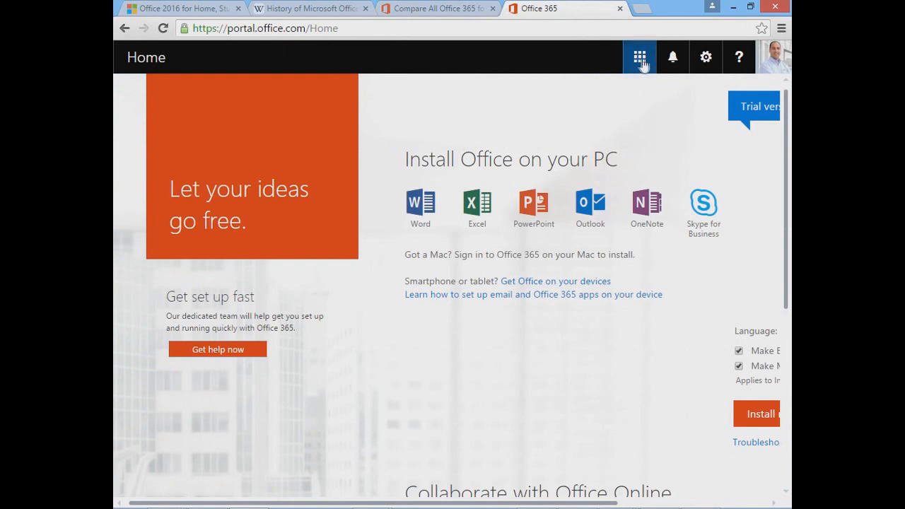
Show the portal app launcher and browse Mail, Calendar, OneDrive, Sway and Admin tiles.
click(639, 58)
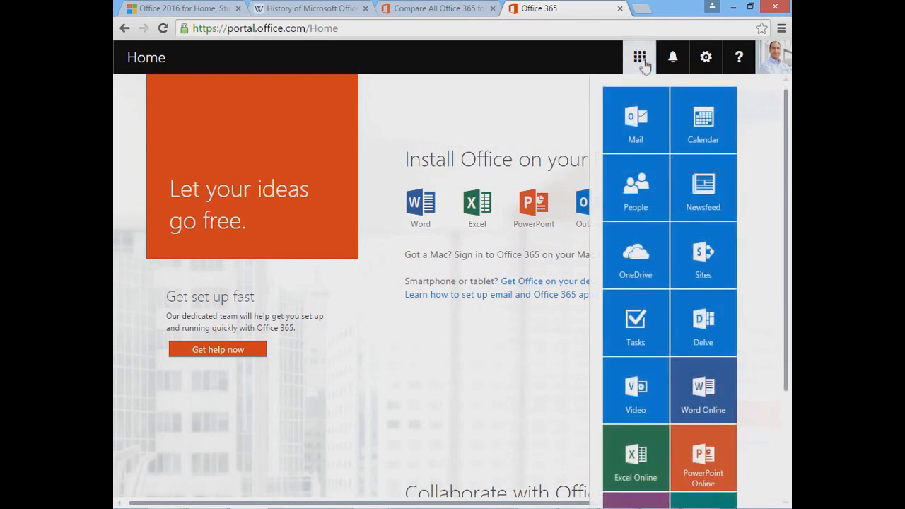
scroll(down, 3)
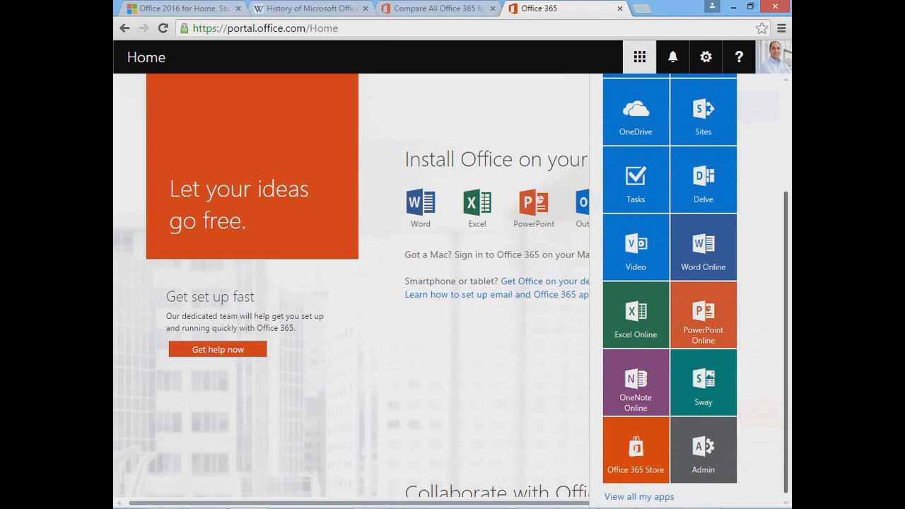
scroll(up, 3)
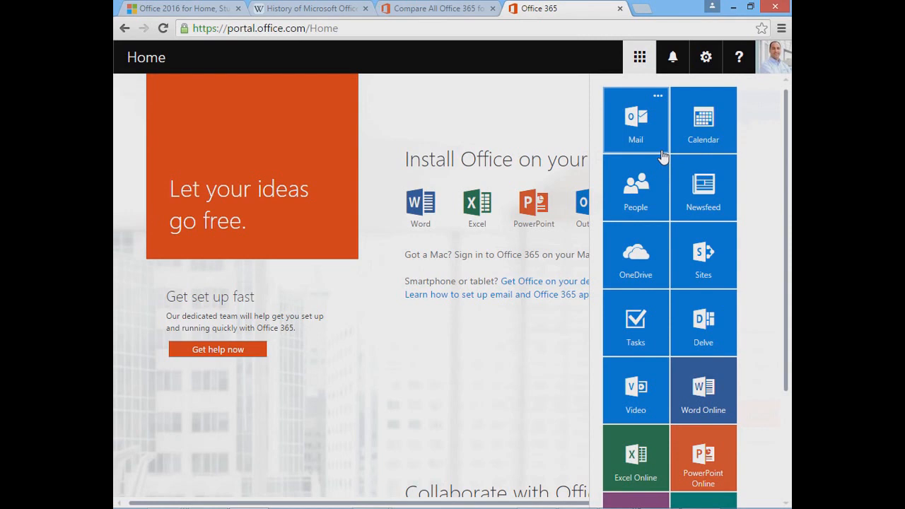
scroll(down, 3)
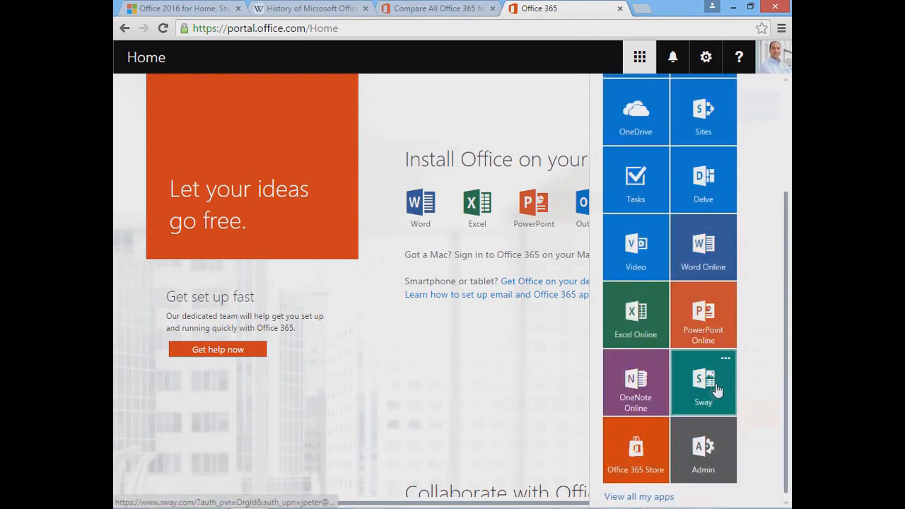
mouse_move(753, 349)
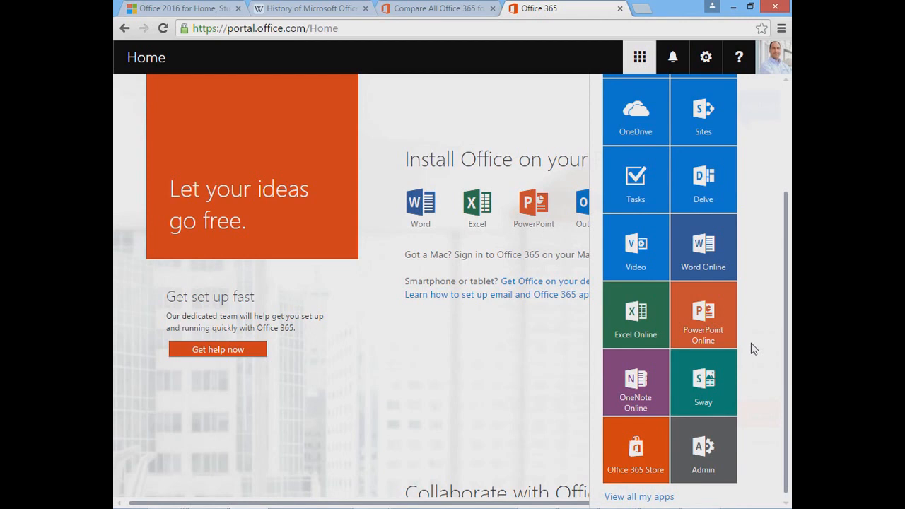
mouse_move(751, 348)
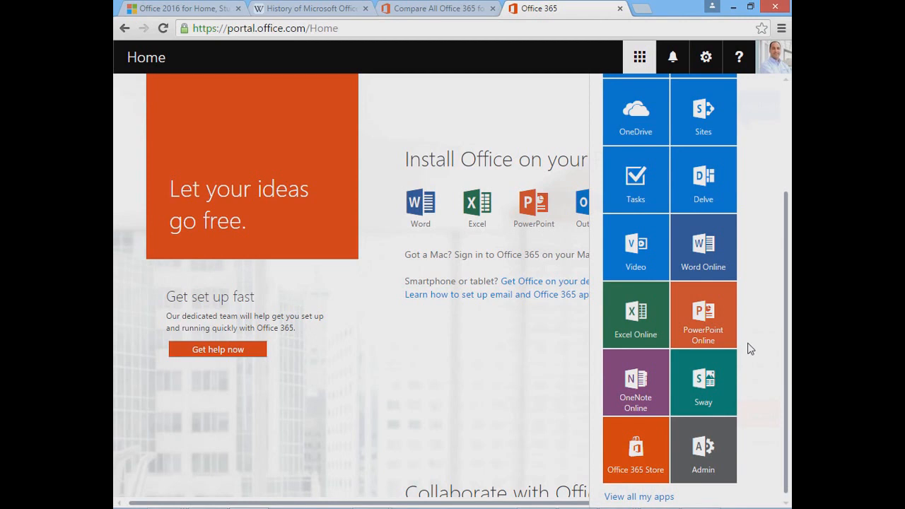